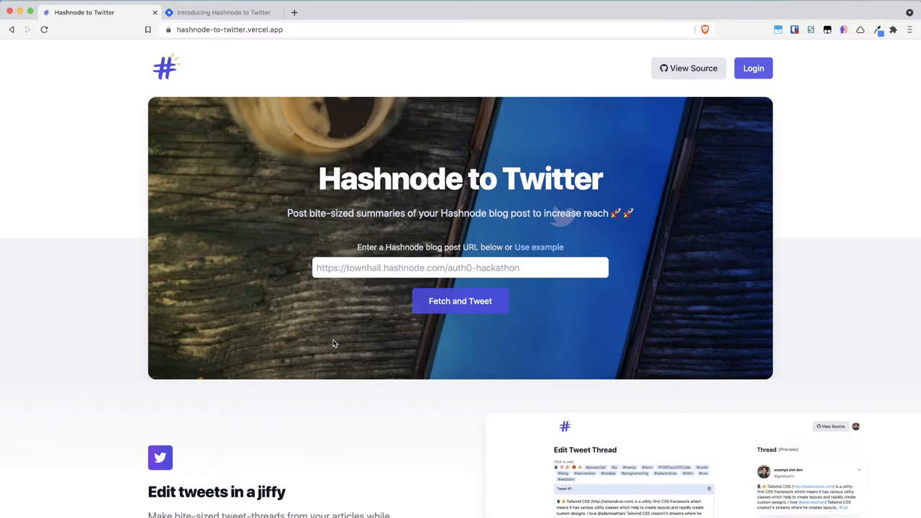
# Copy the 'Introducing Hashnode to Twitter' post URL into Hashnode to Twitter and fetch it
pyautogui.scroll(-3)
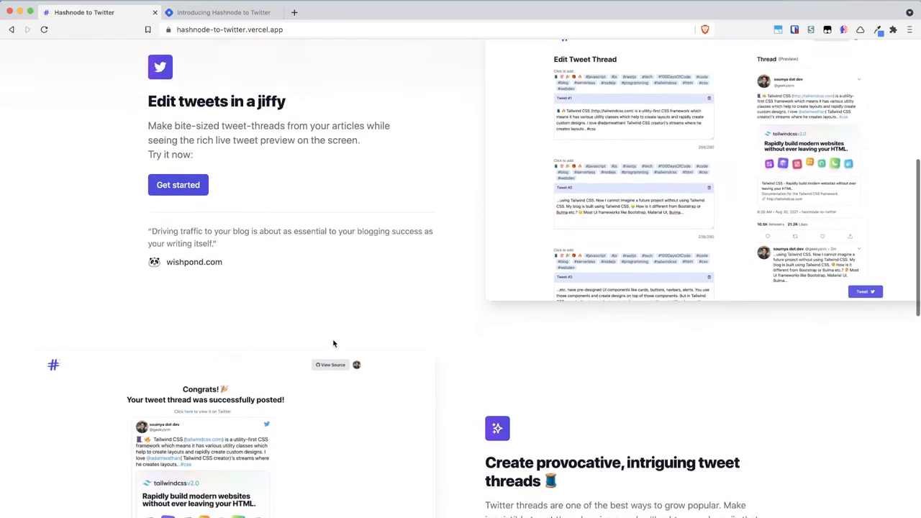
pyautogui.scroll(-3)
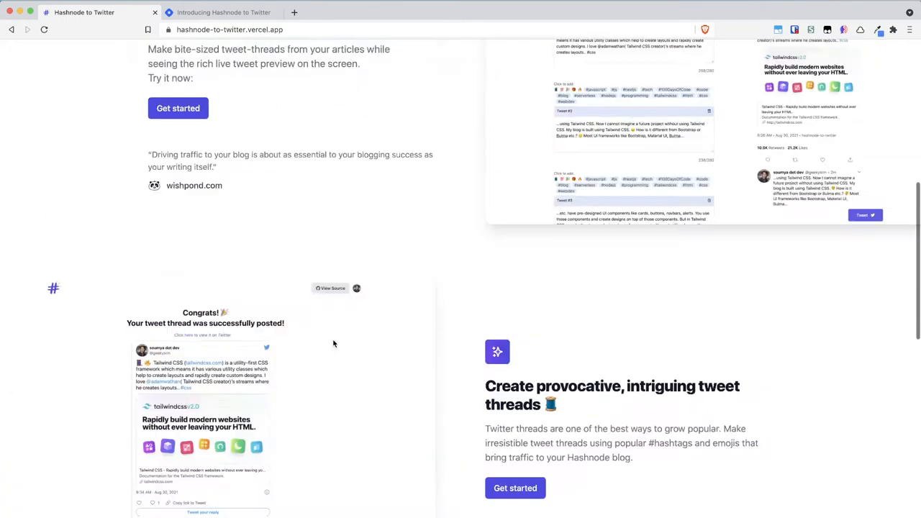
pyautogui.scroll(3)
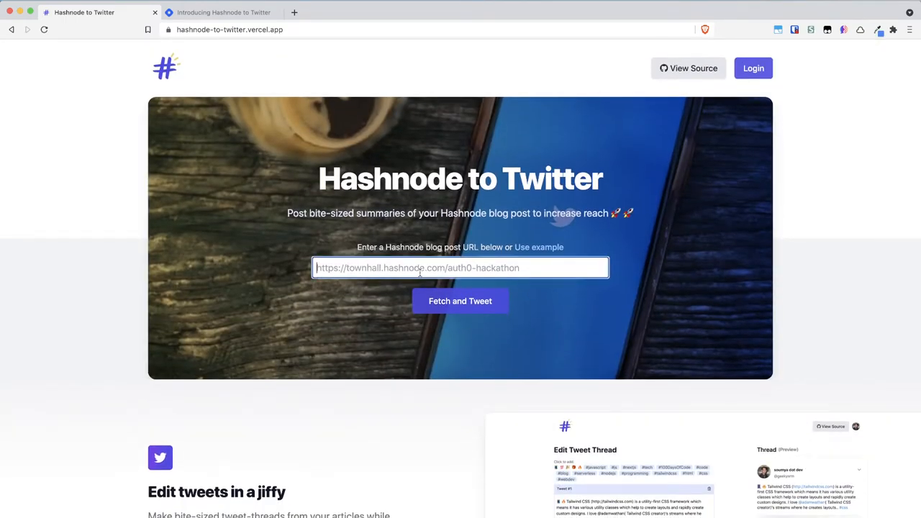
pyautogui.moveTo(796, 65)
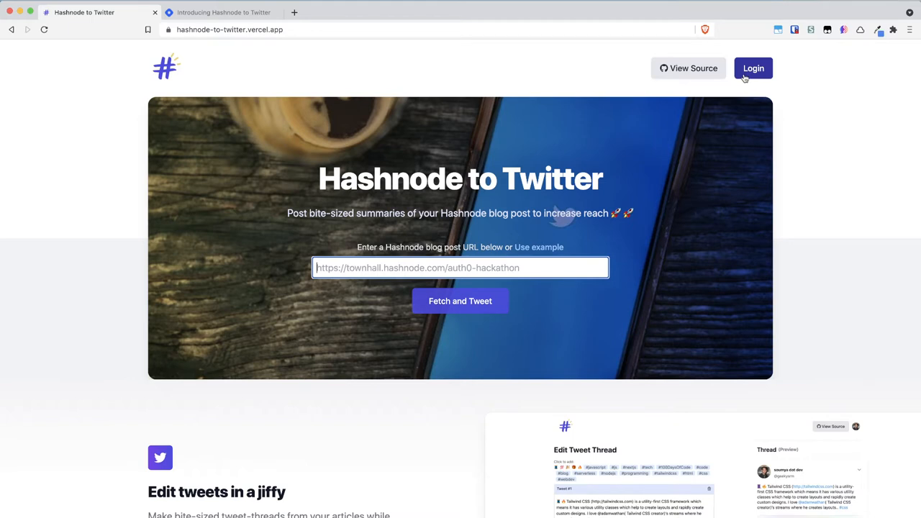
pyautogui.moveTo(589, 194)
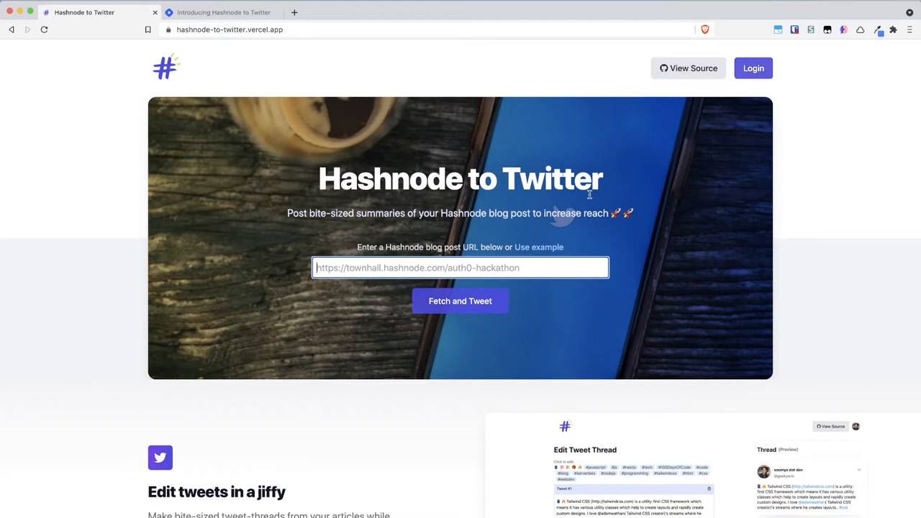
pyautogui.moveTo(460, 301)
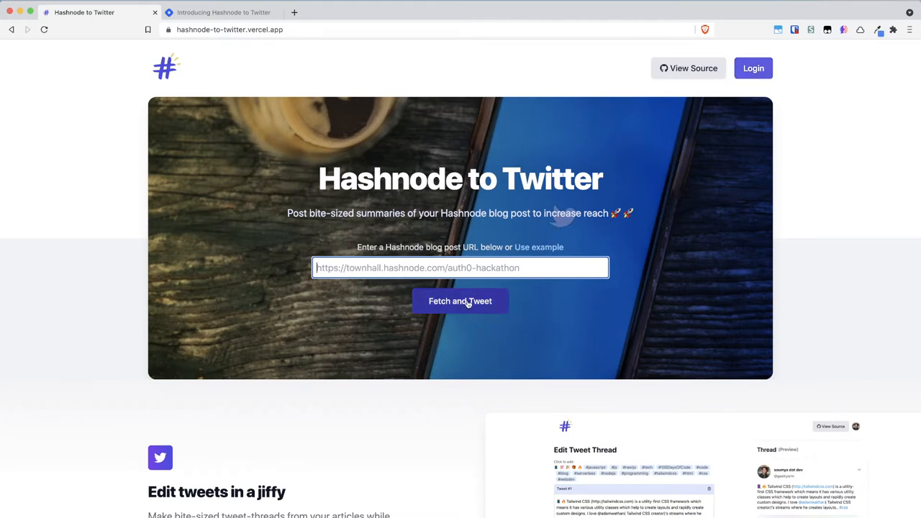
pyautogui.moveTo(524, 260)
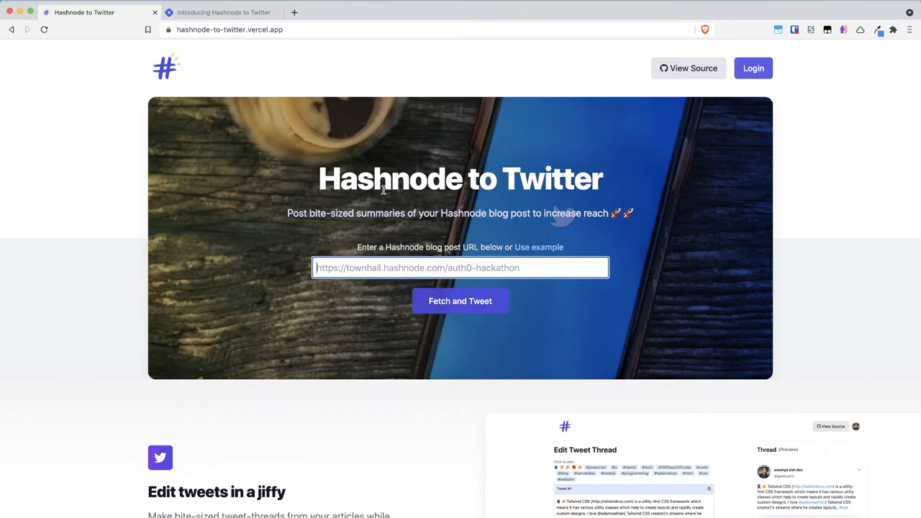
pyautogui.click(223, 12)
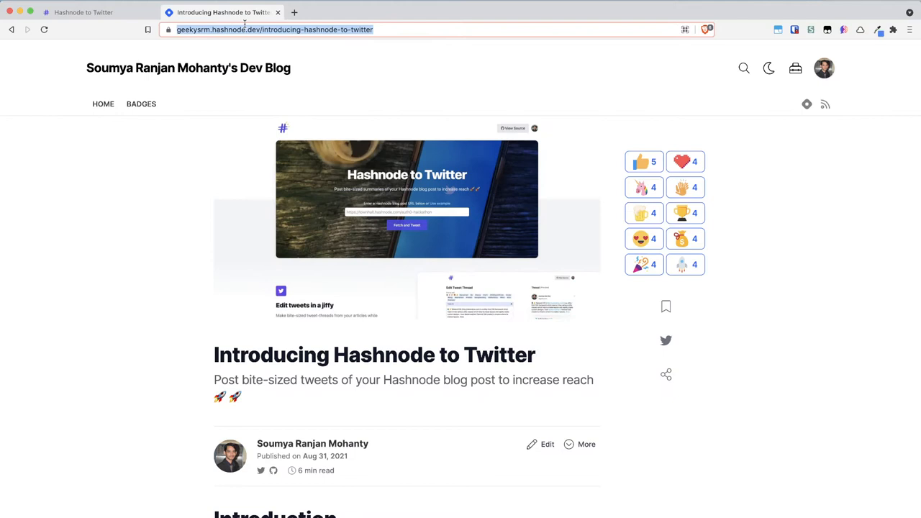
pyautogui.click(83, 12)
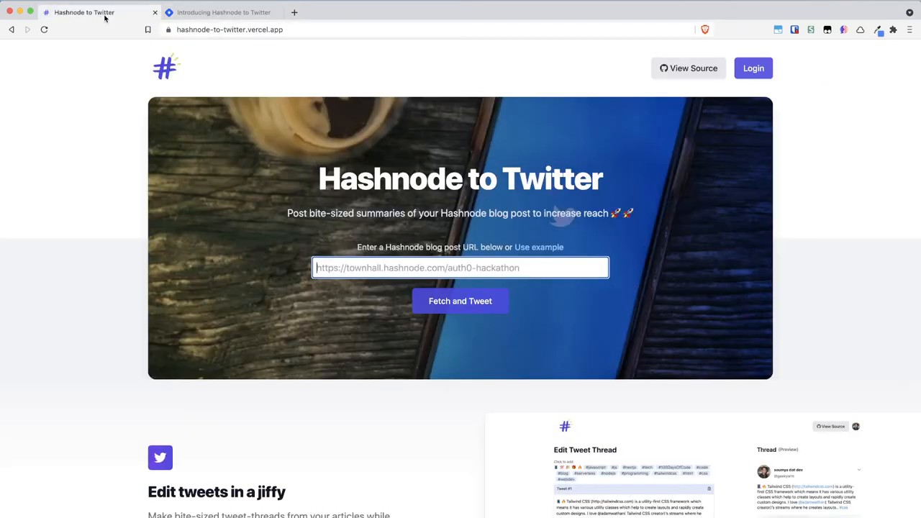
pyautogui.moveTo(444, 265)
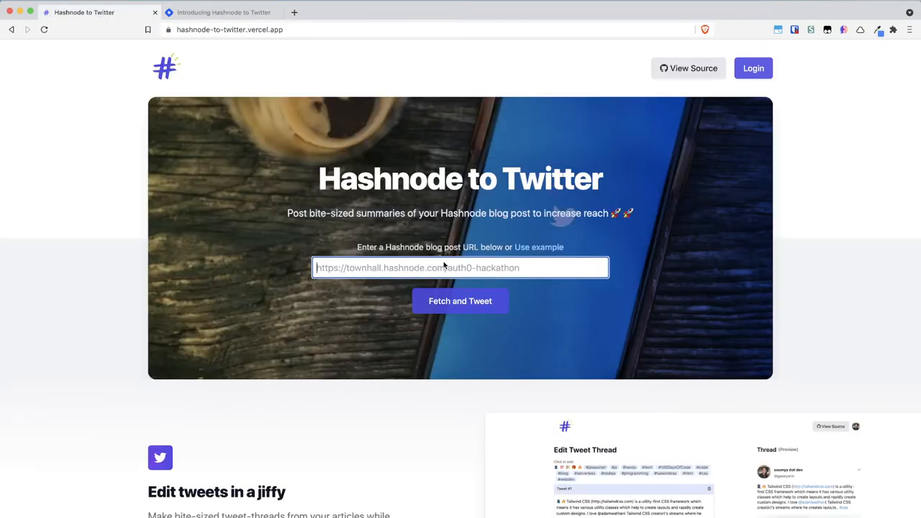
pyautogui.click(459, 301)
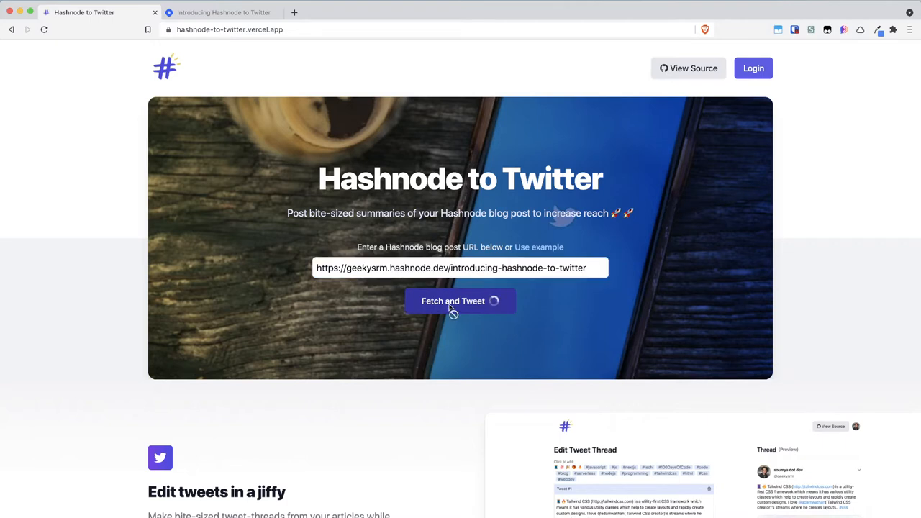
pyautogui.click(460, 300)
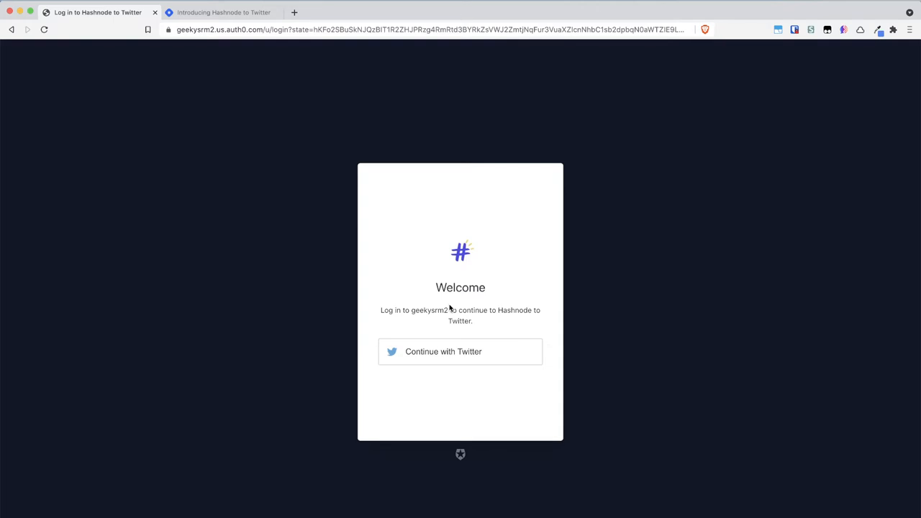
# Sign in with Twitter through Auth0 and authorize the hashnode-to-twitter app
pyautogui.click(460, 351)
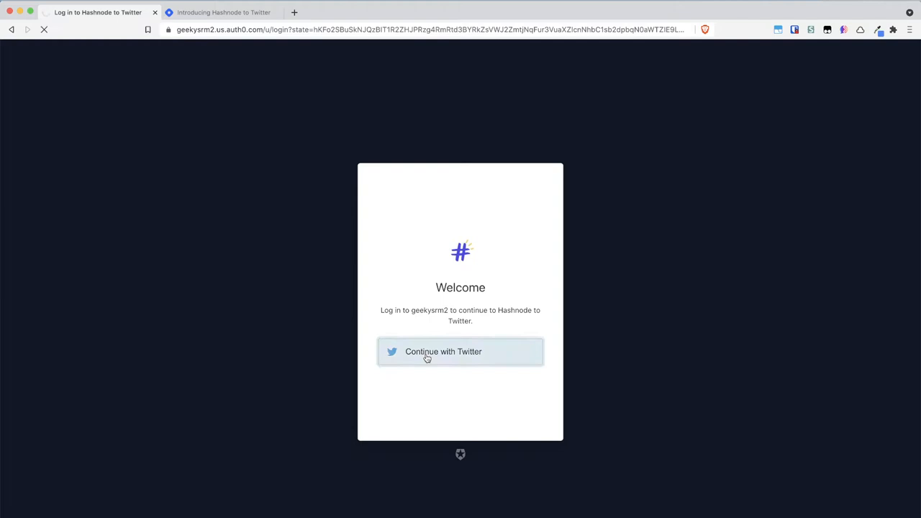
pyautogui.click(460, 352)
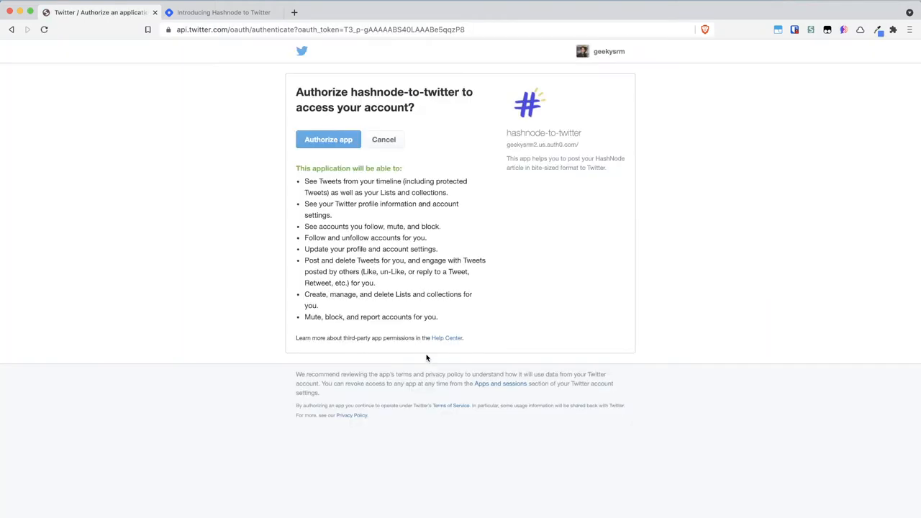
pyautogui.moveTo(454, 157)
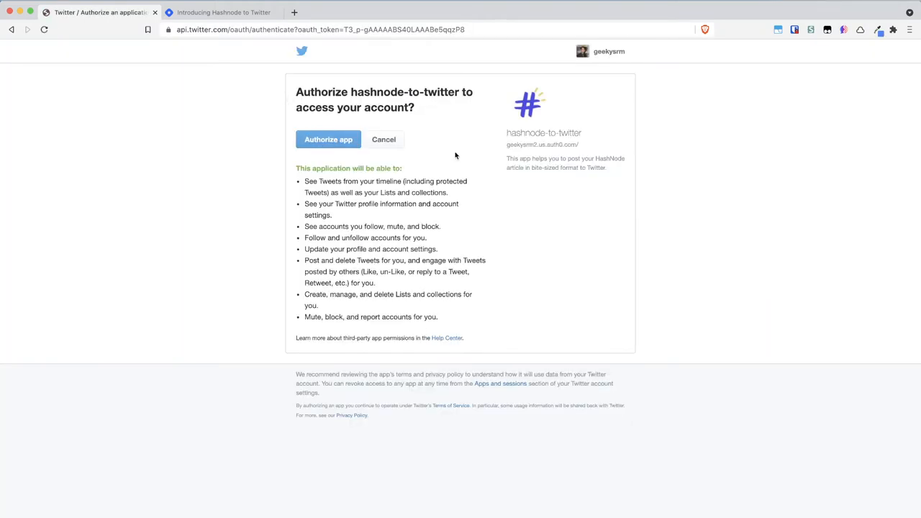
pyautogui.moveTo(388, 105)
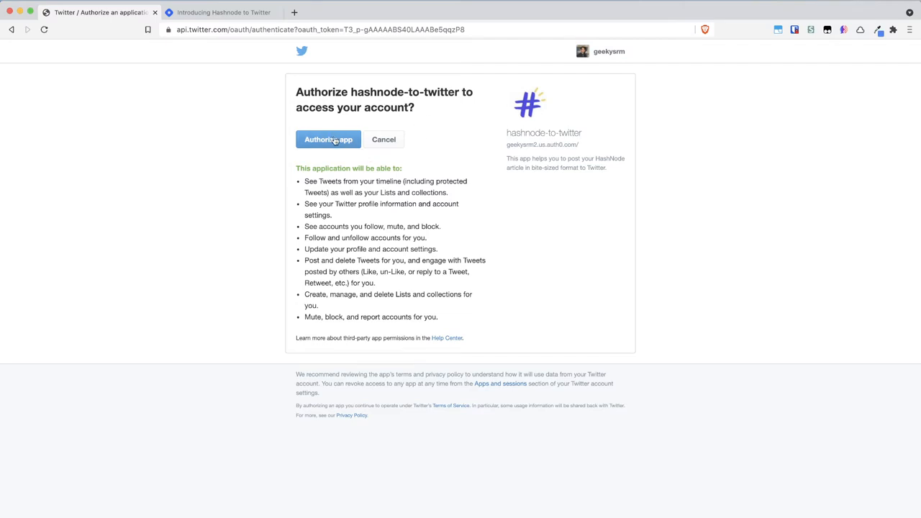
pyautogui.moveTo(448, 313)
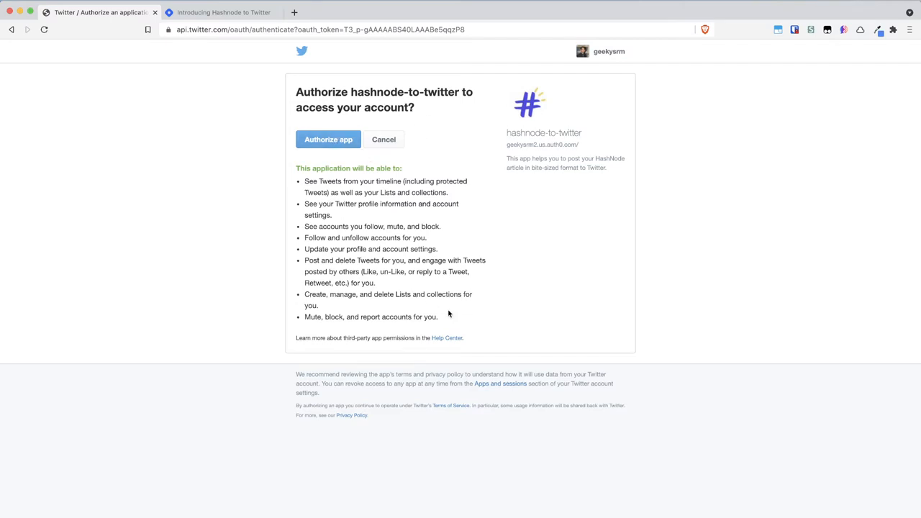
pyautogui.moveTo(340, 159)
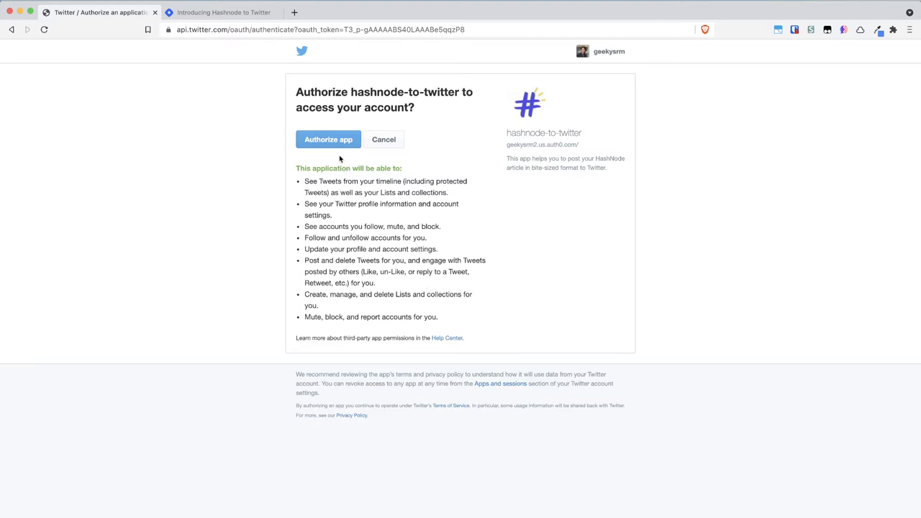
pyautogui.click(328, 139)
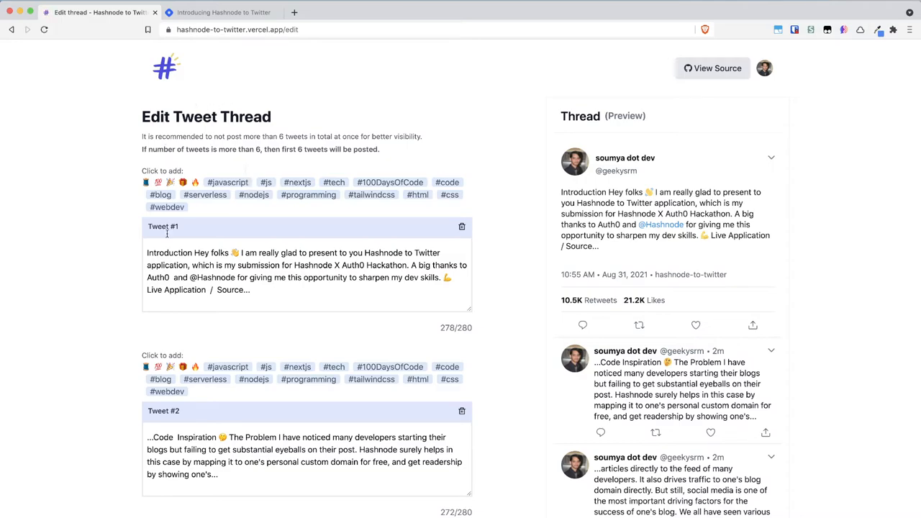
pyautogui.scroll(-3)
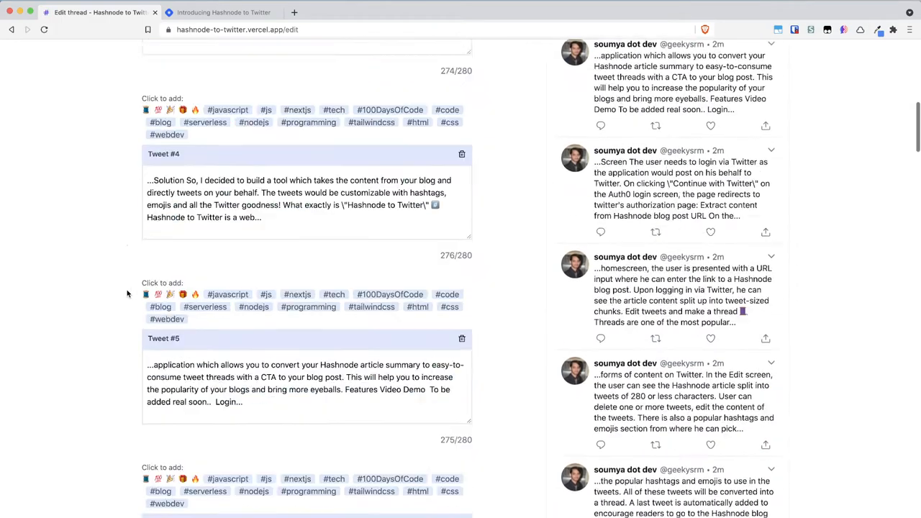
pyautogui.scroll(-3)
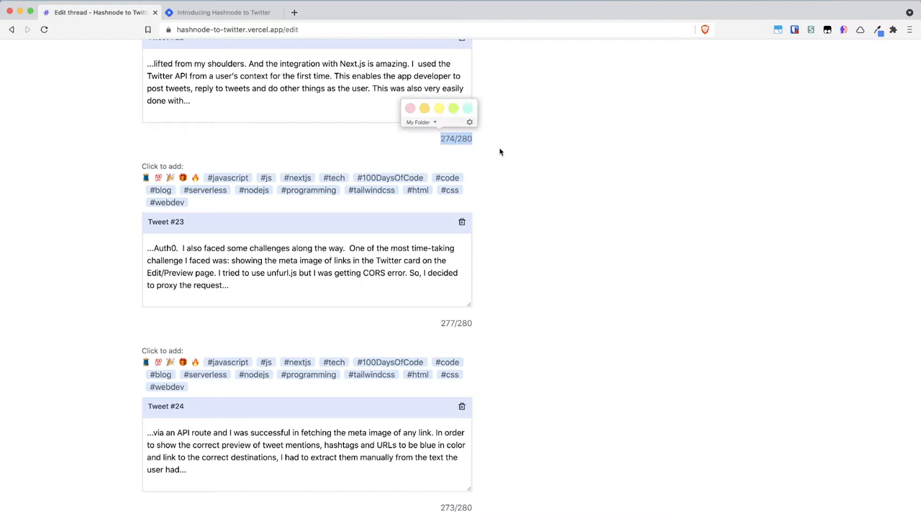
pyautogui.scroll(-3)
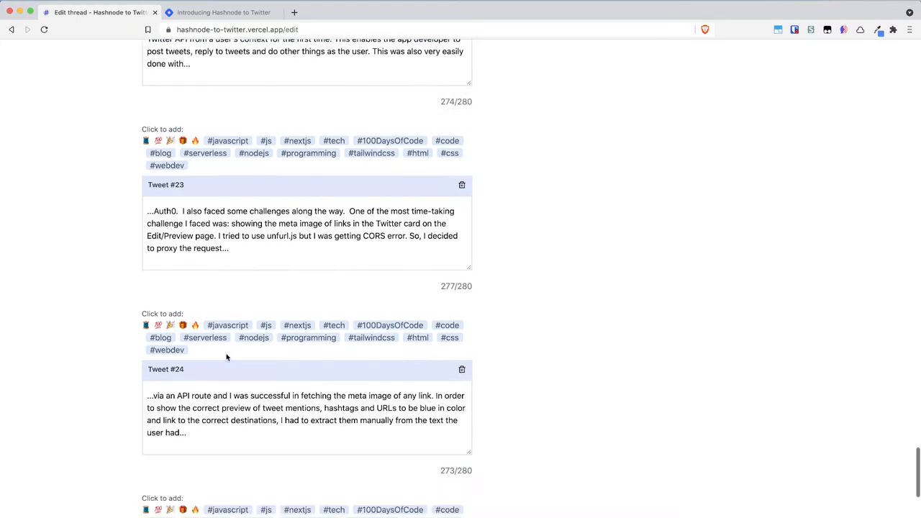
pyautogui.scroll(-3)
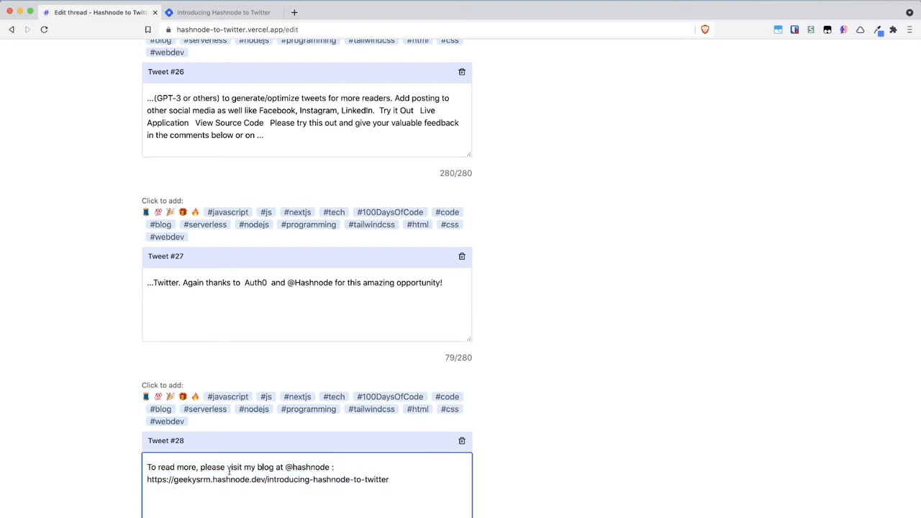
pyautogui.scroll(3)
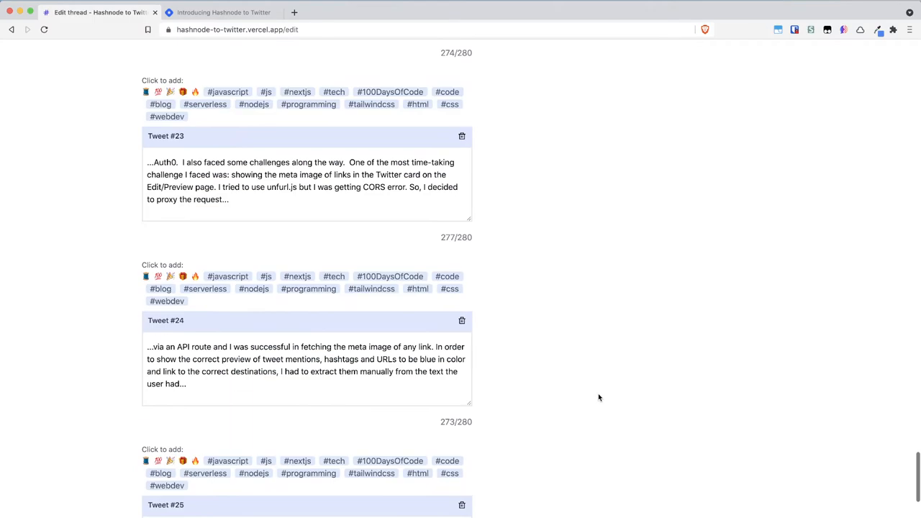
pyautogui.scroll(3)
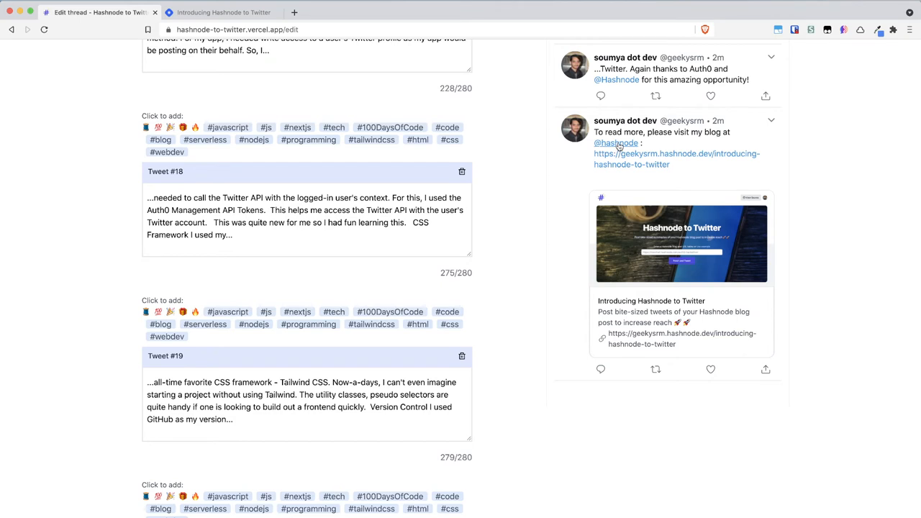
pyautogui.click(616, 143)
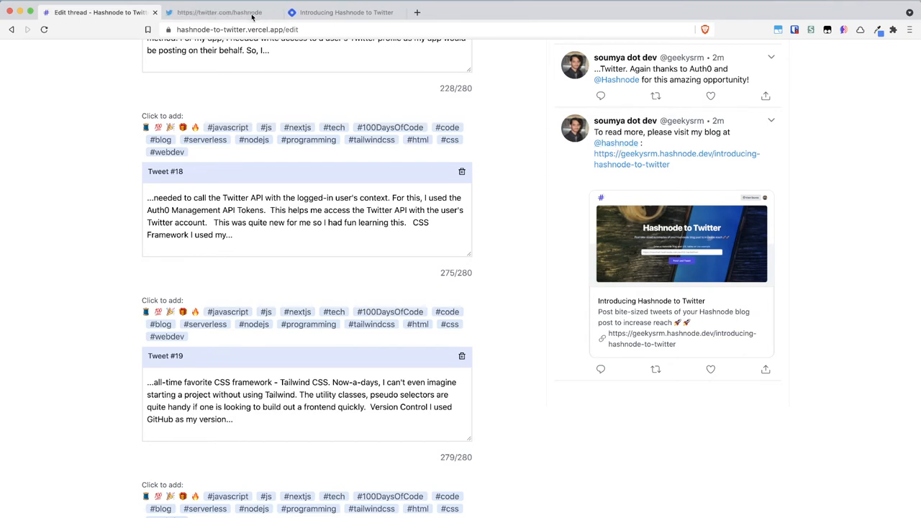
pyautogui.click(216, 12)
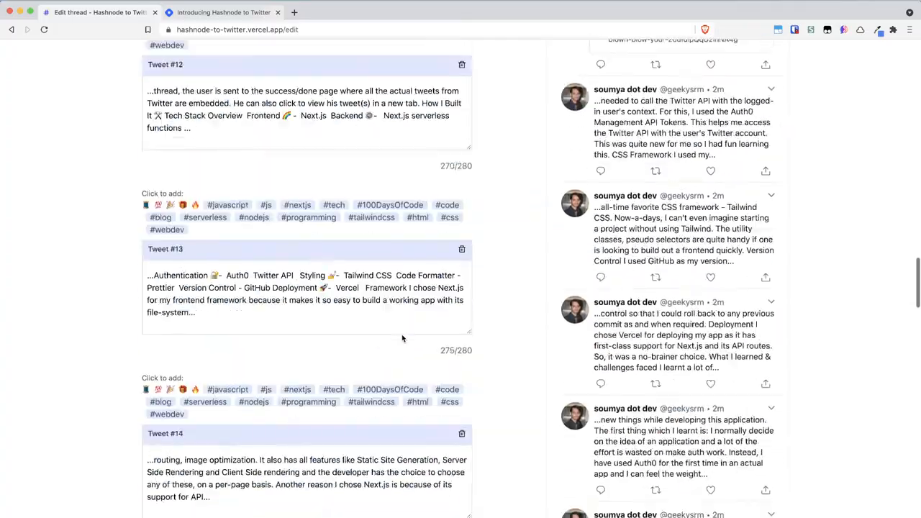
pyautogui.scroll(3)
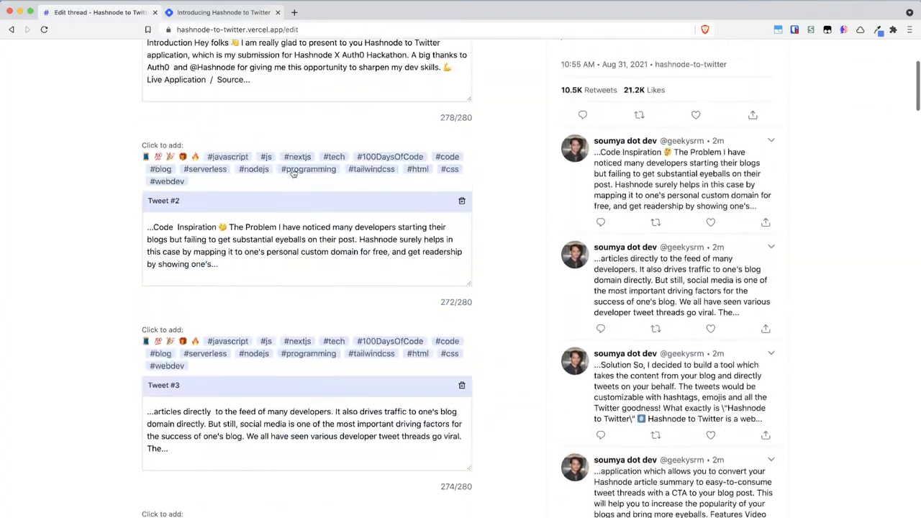
# Scroll back to the top of the thread to reach Tweet #1's trailing source text
pyautogui.scroll(3)
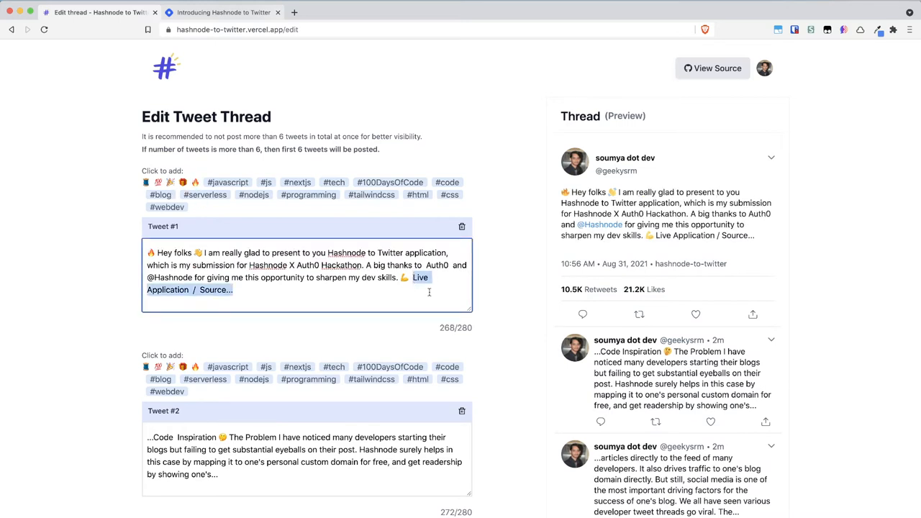
# Delete Tweet #1's 'Live Application / Source' text and add hashtags #blog and #Auth0Hackathon
pyautogui.press('backspace')
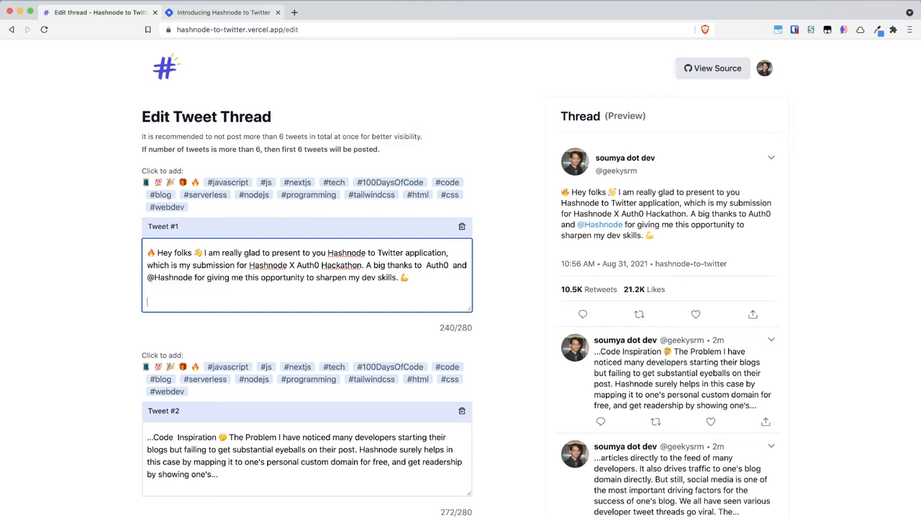
pyautogui.moveTo(247, 192)
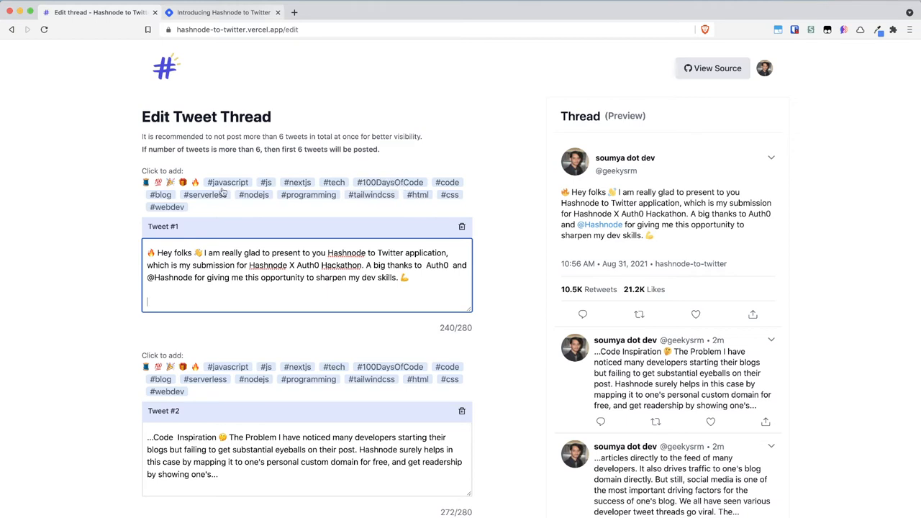
pyautogui.click(160, 195)
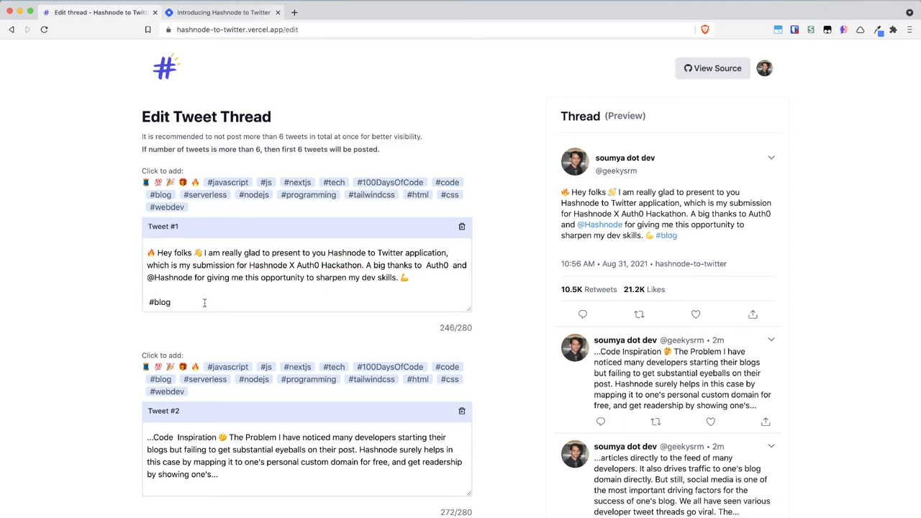
pyautogui.write('#')
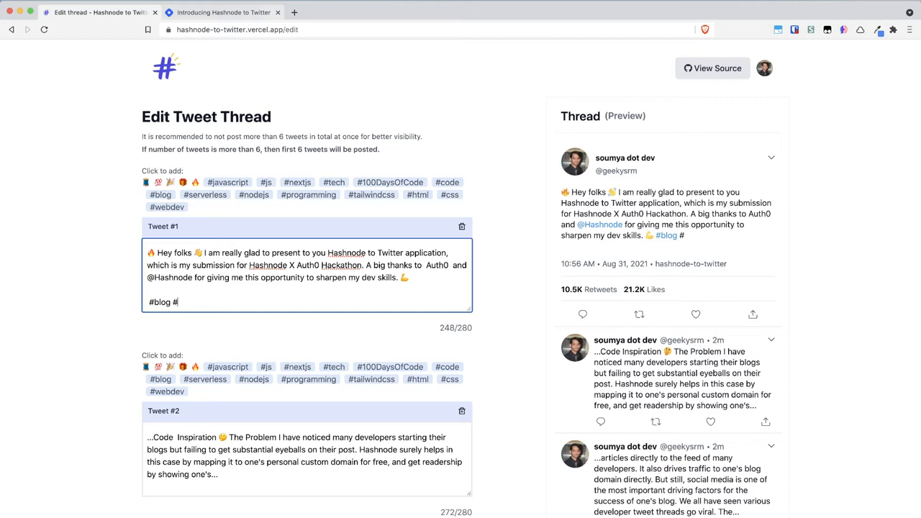
pyautogui.write('ha')
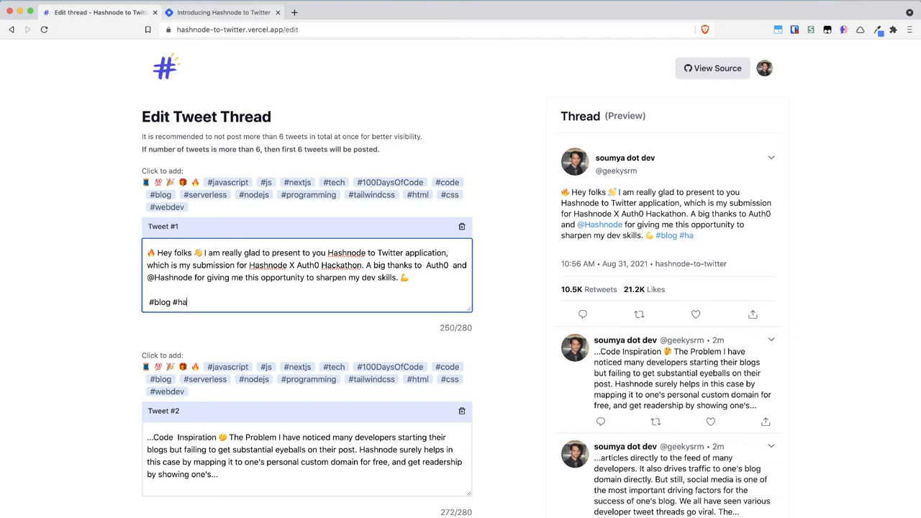
pyautogui.write('uth')
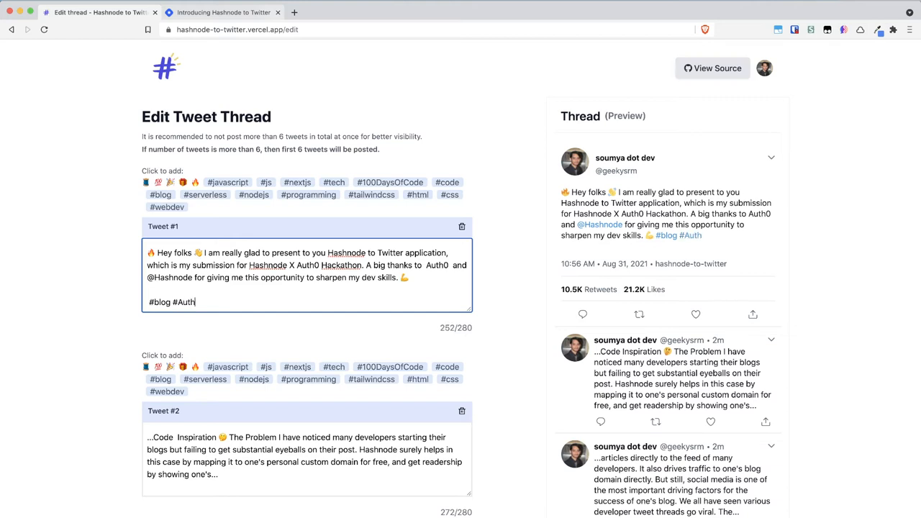
pyautogui.write('0Hackathon')
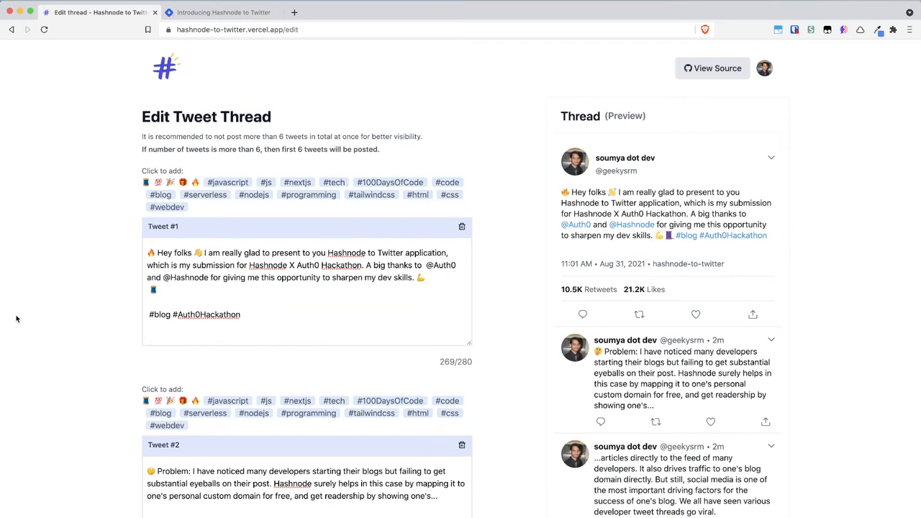
pyautogui.moveTo(151, 149)
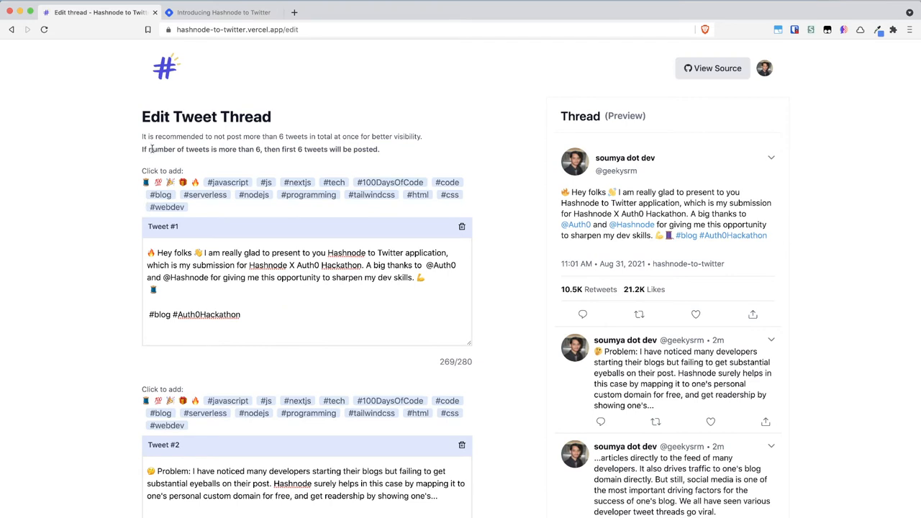
pyautogui.moveTo(198, 279)
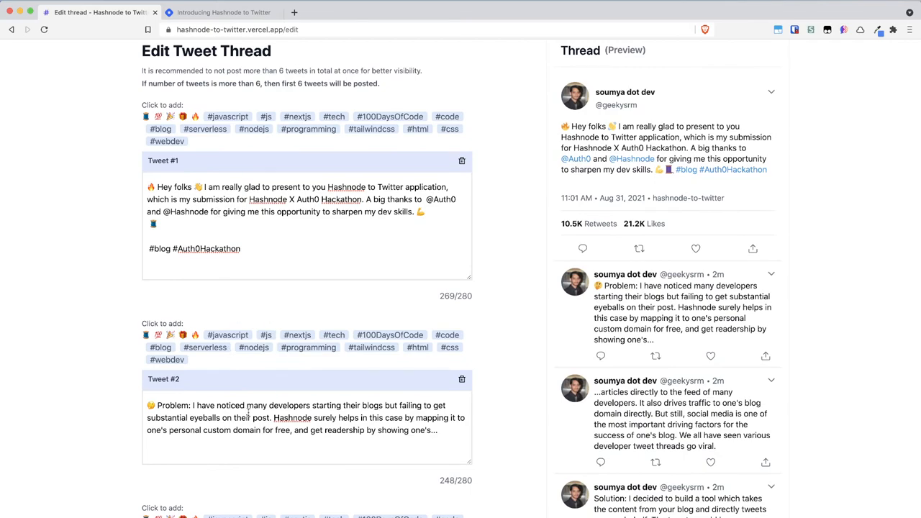
pyautogui.scroll(-3)
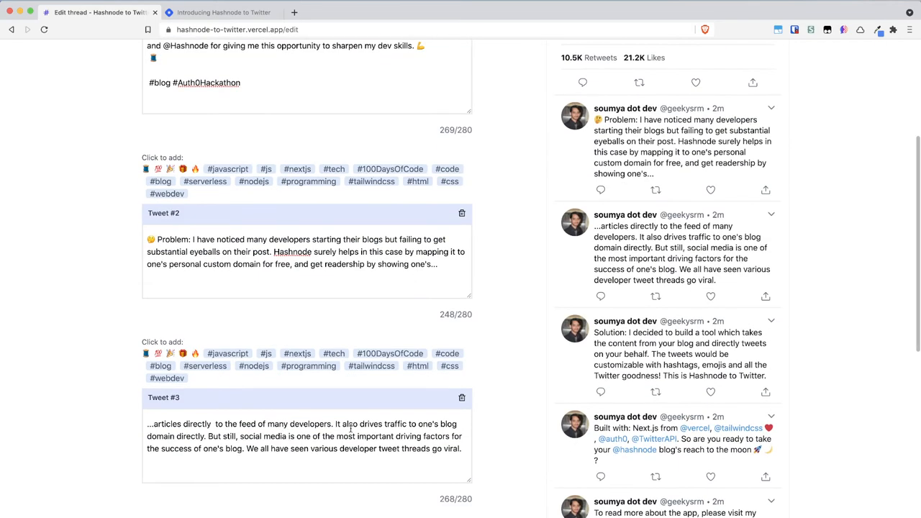
pyautogui.scroll(-3)
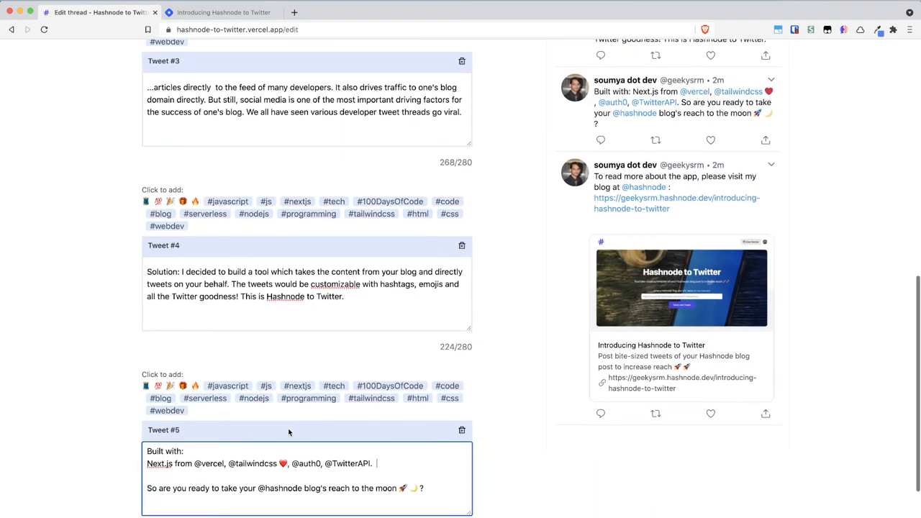
pyautogui.scroll(-3)
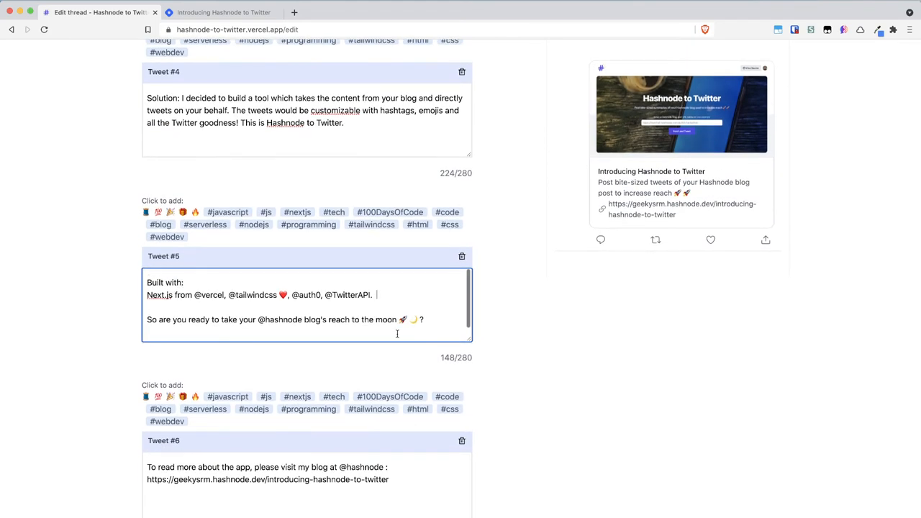
pyautogui.scroll(3)
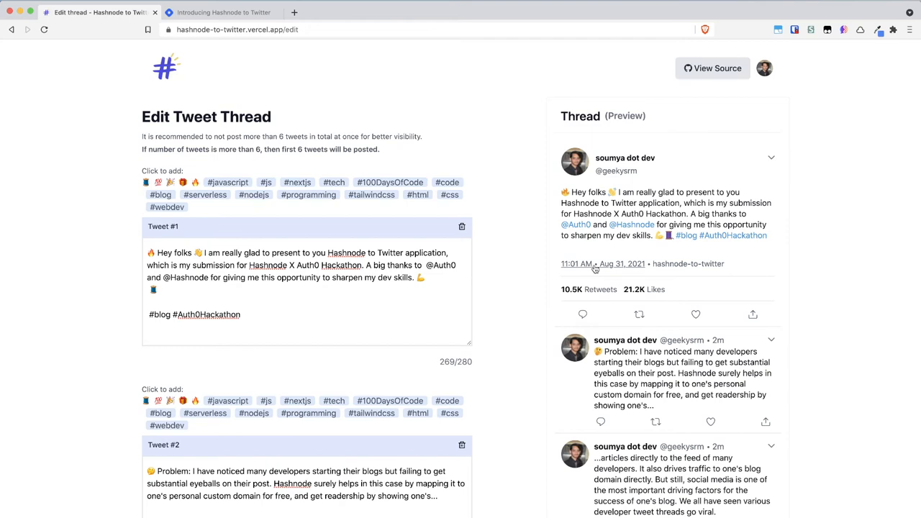
pyautogui.moveTo(588, 270)
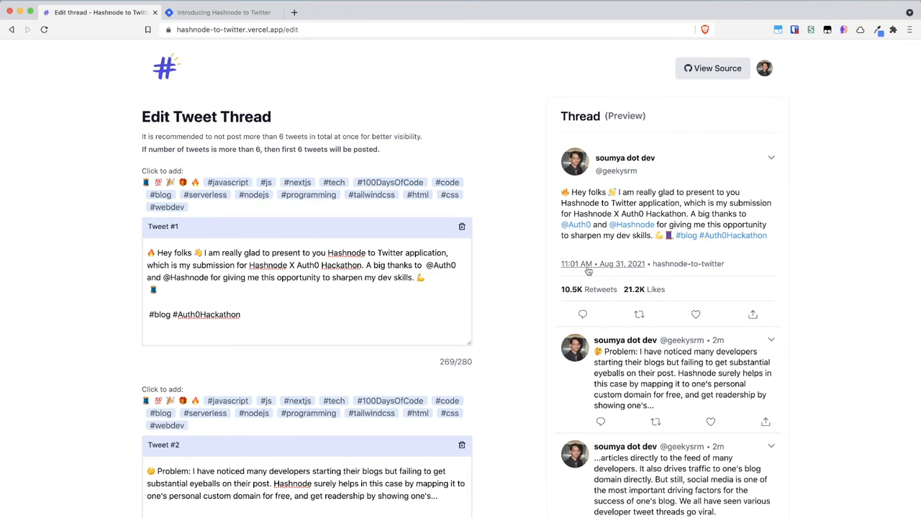
pyautogui.scroll(-3)
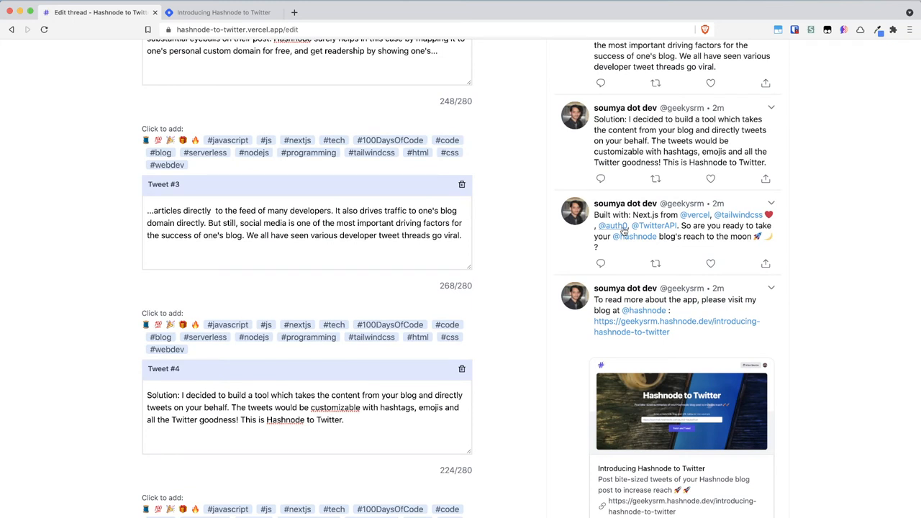
pyautogui.moveTo(689, 222)
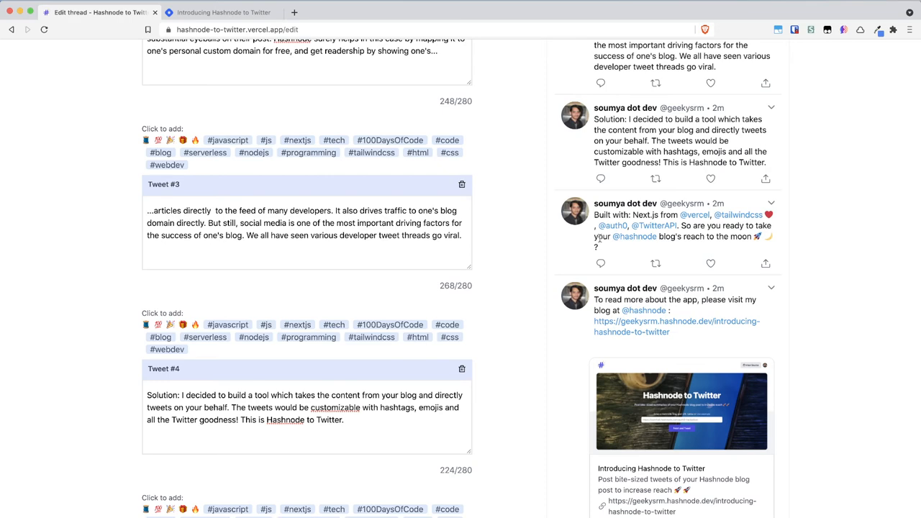
pyautogui.scroll(3)
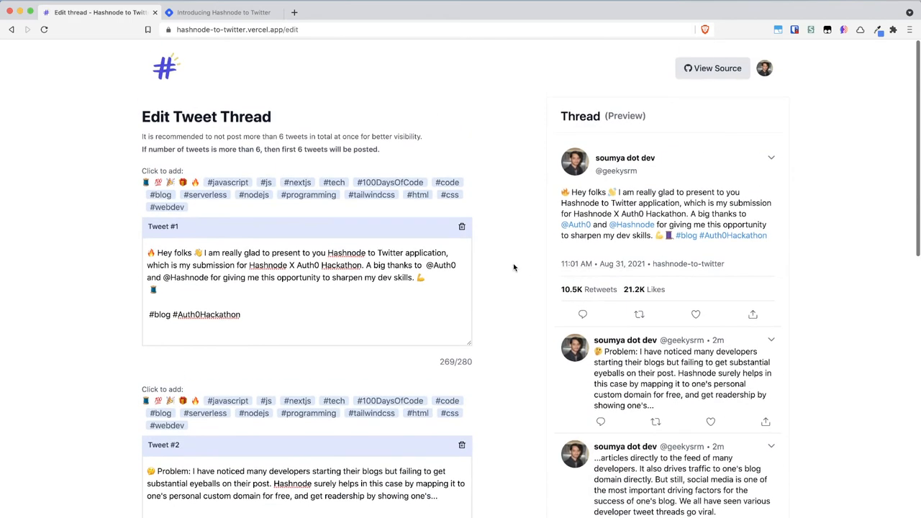
pyautogui.moveTo(570, 193)
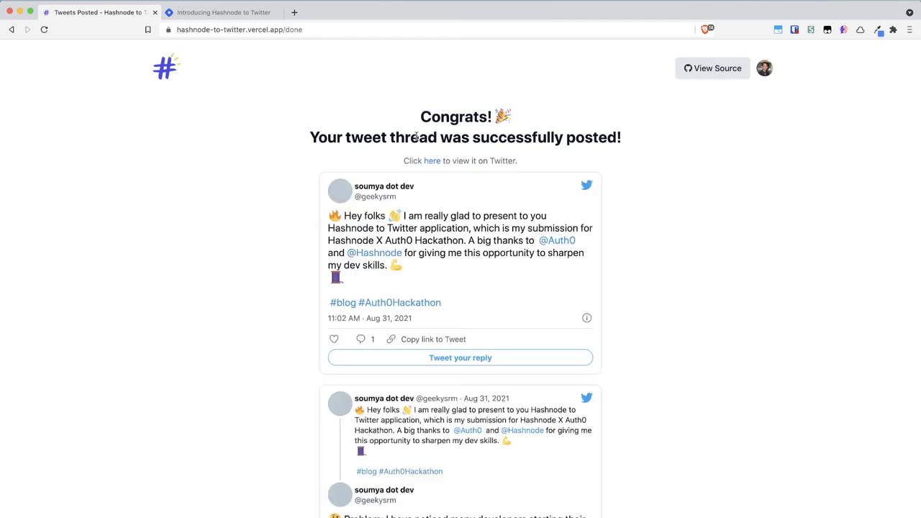
# Scroll the Congrats page and follow the 'here' link to the live thread on Twitter
pyautogui.scroll(-3)
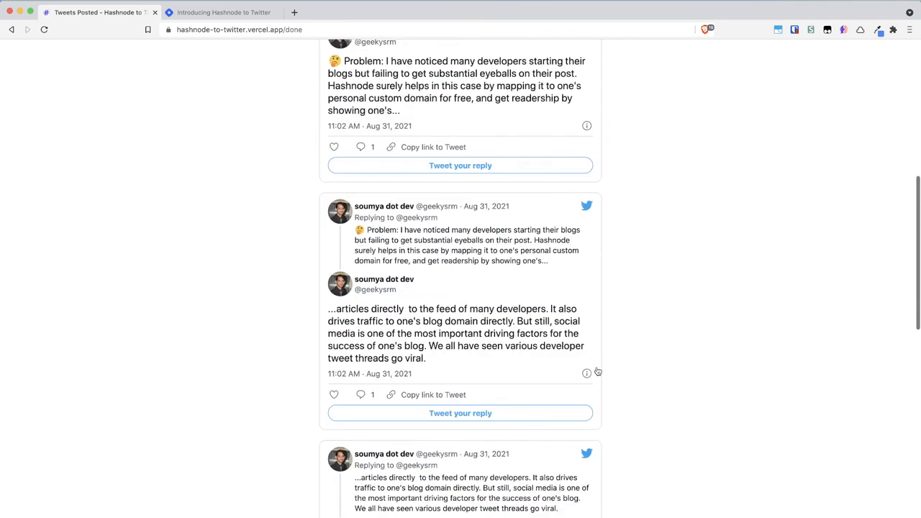
pyautogui.scroll(3)
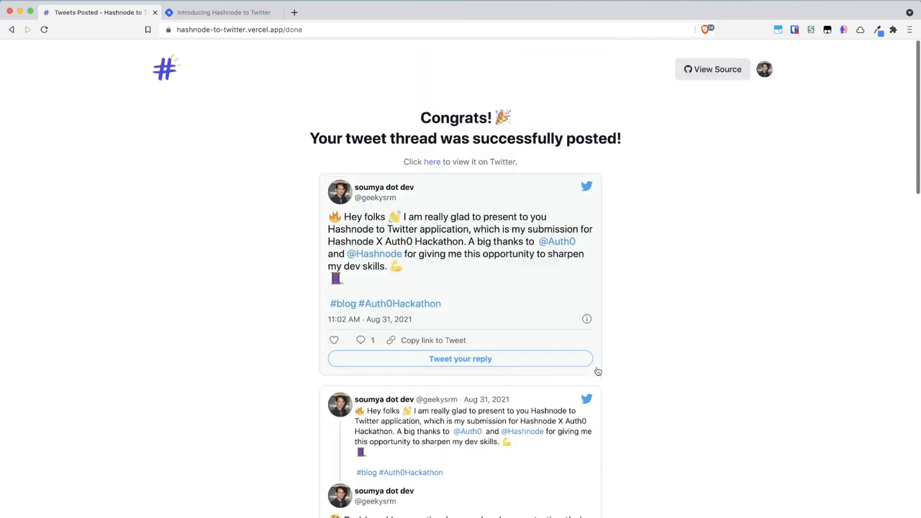
pyautogui.click(432, 161)
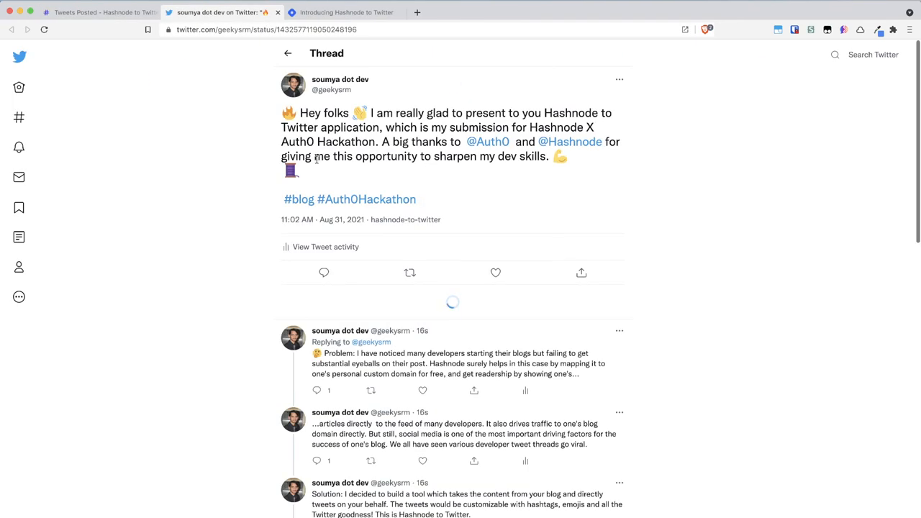
pyautogui.scroll(-3)
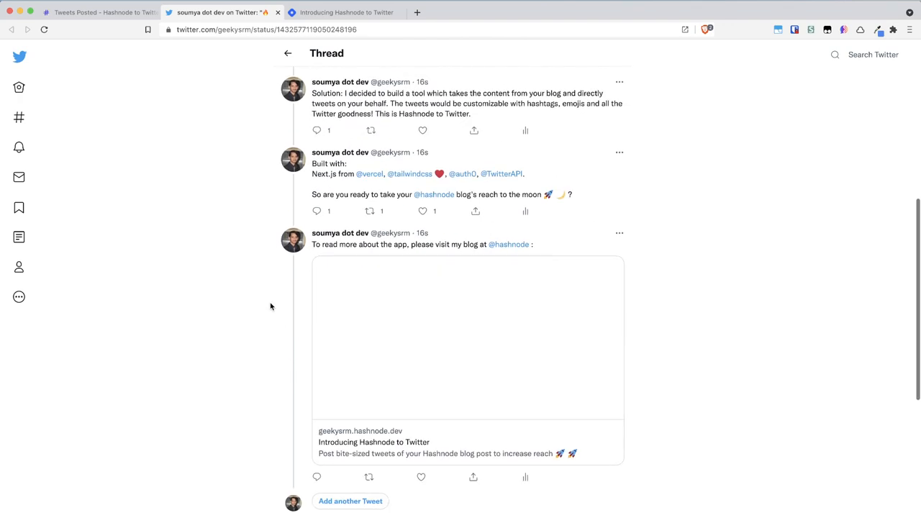
pyautogui.scroll(-3)
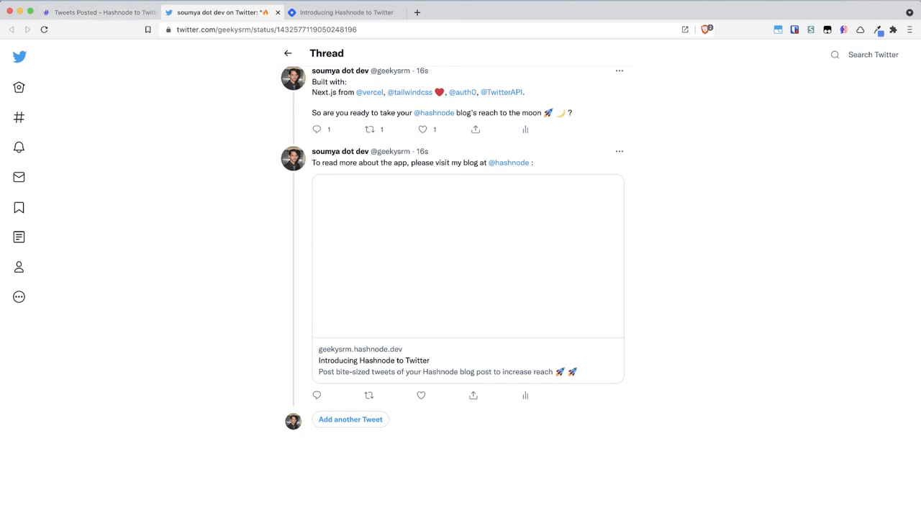
pyautogui.scroll(3)
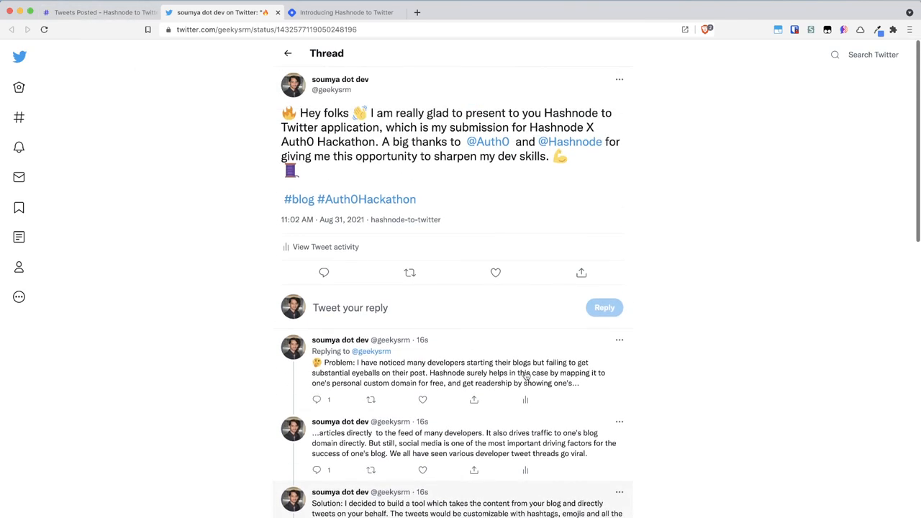
pyautogui.scroll(-3)
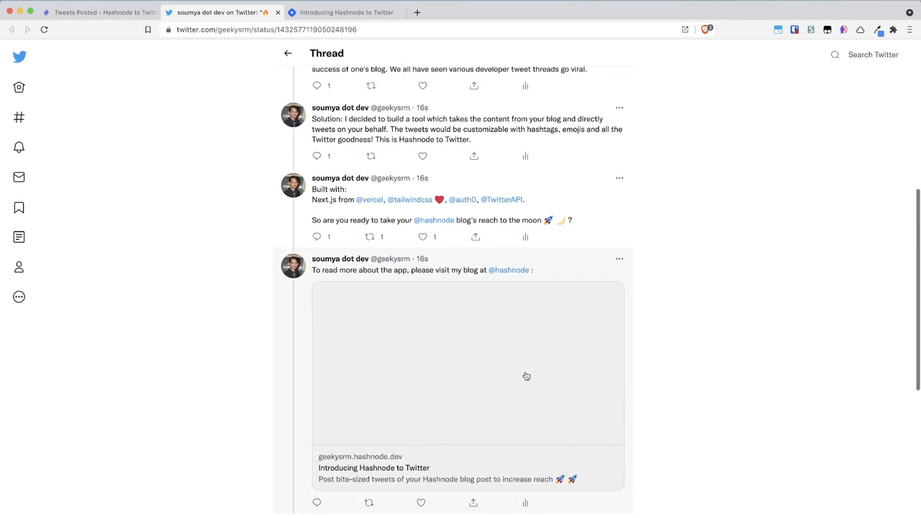